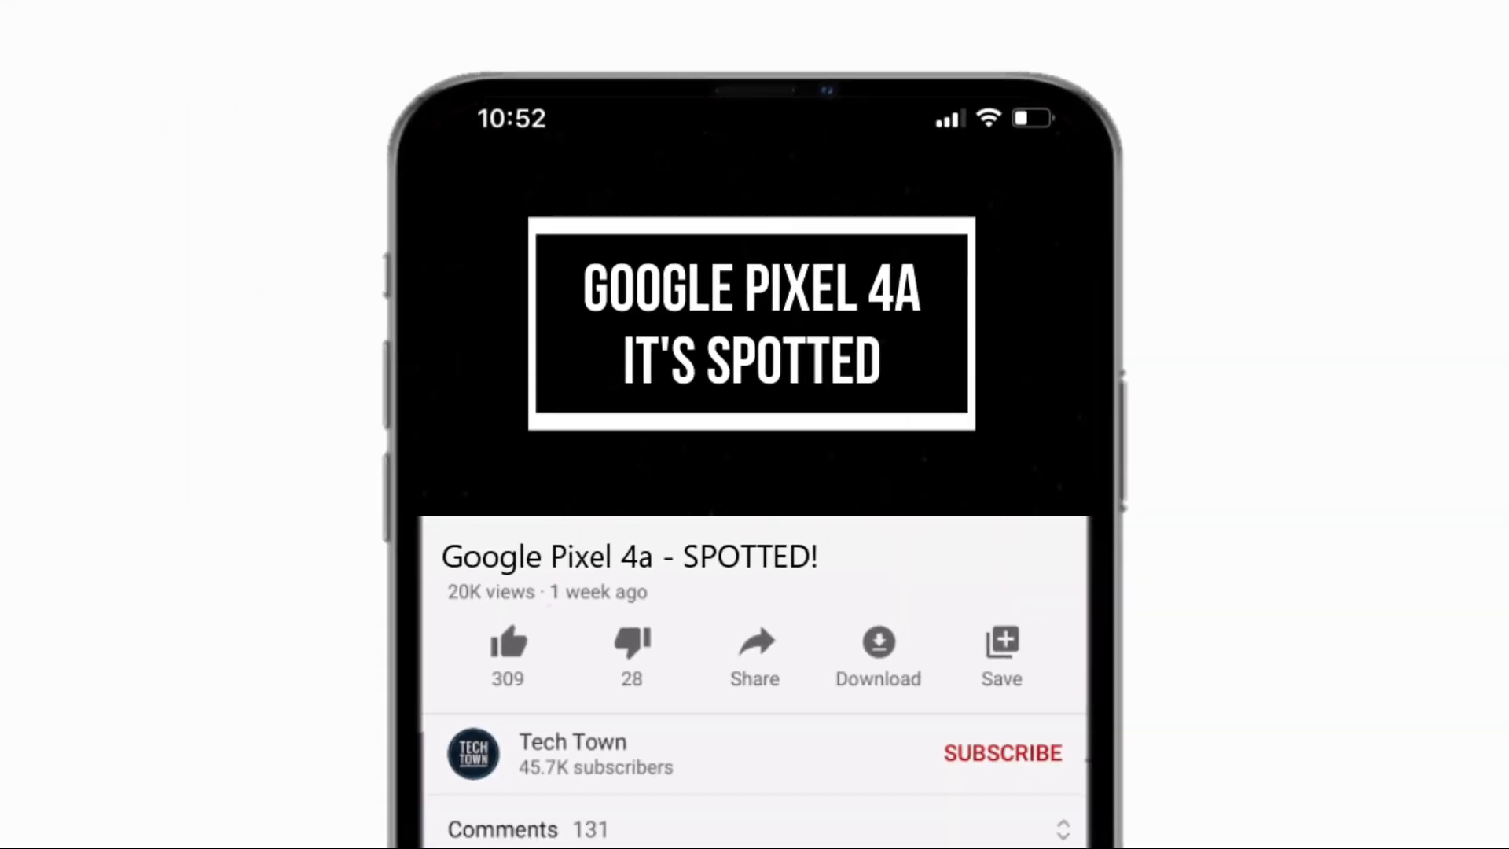
Like the Google Pixel 4a - SPOTTED! video and subscribe to Tech Town
click(508, 641)
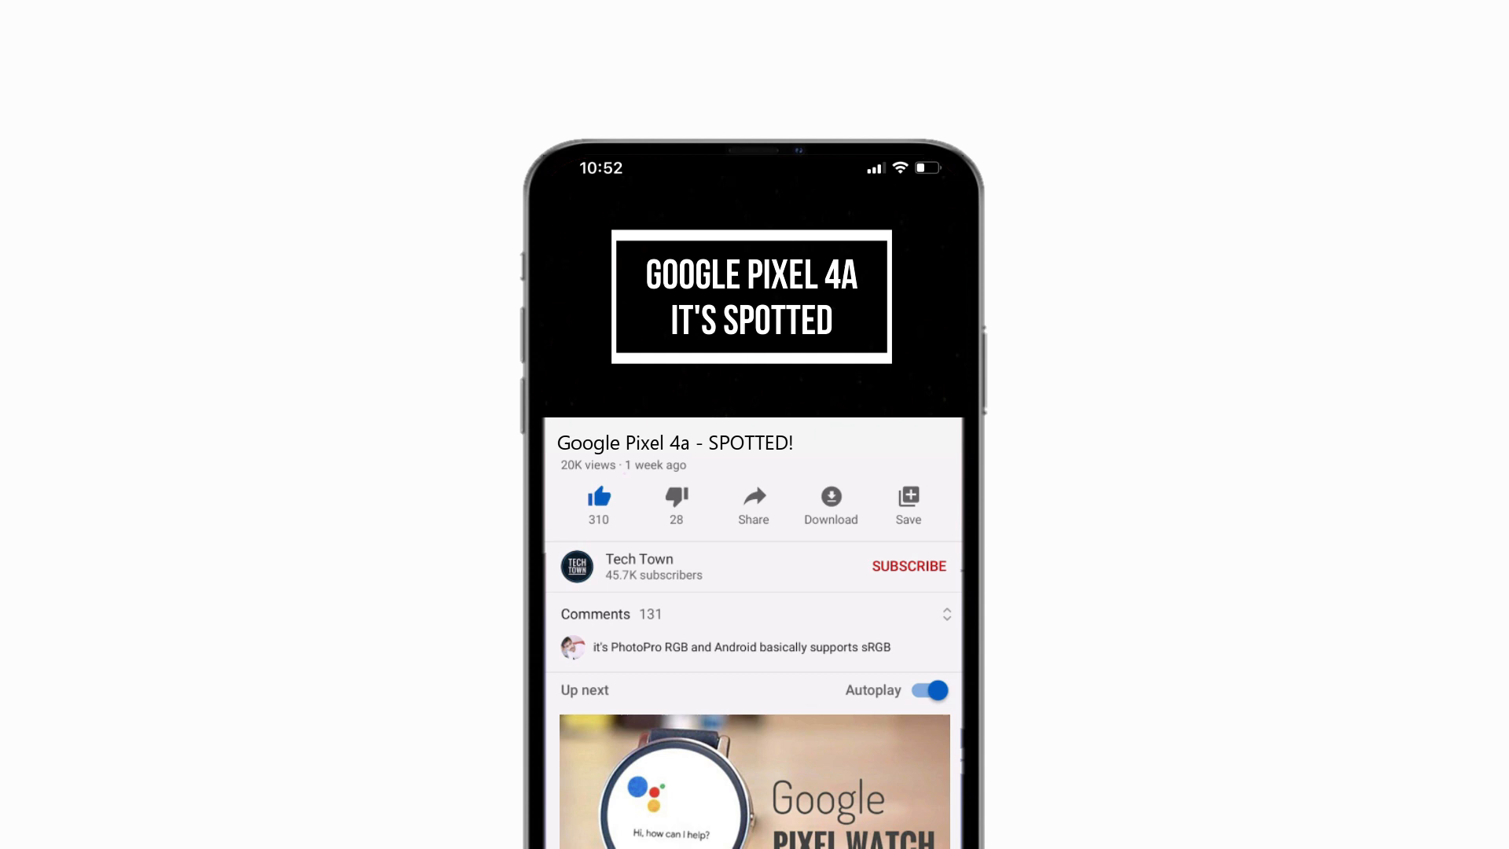
click(907, 566)
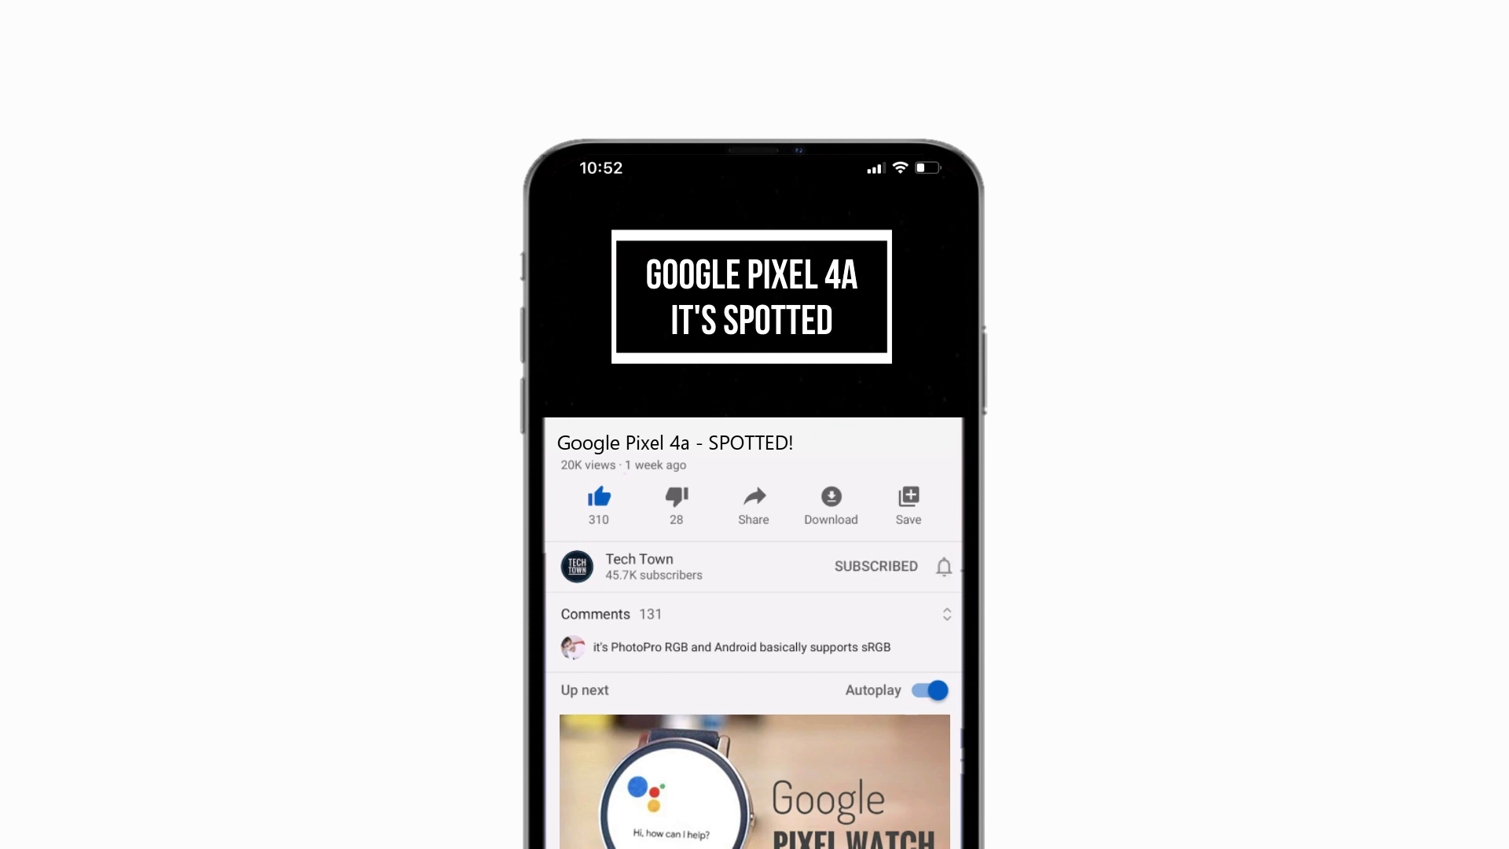
click(945, 566)
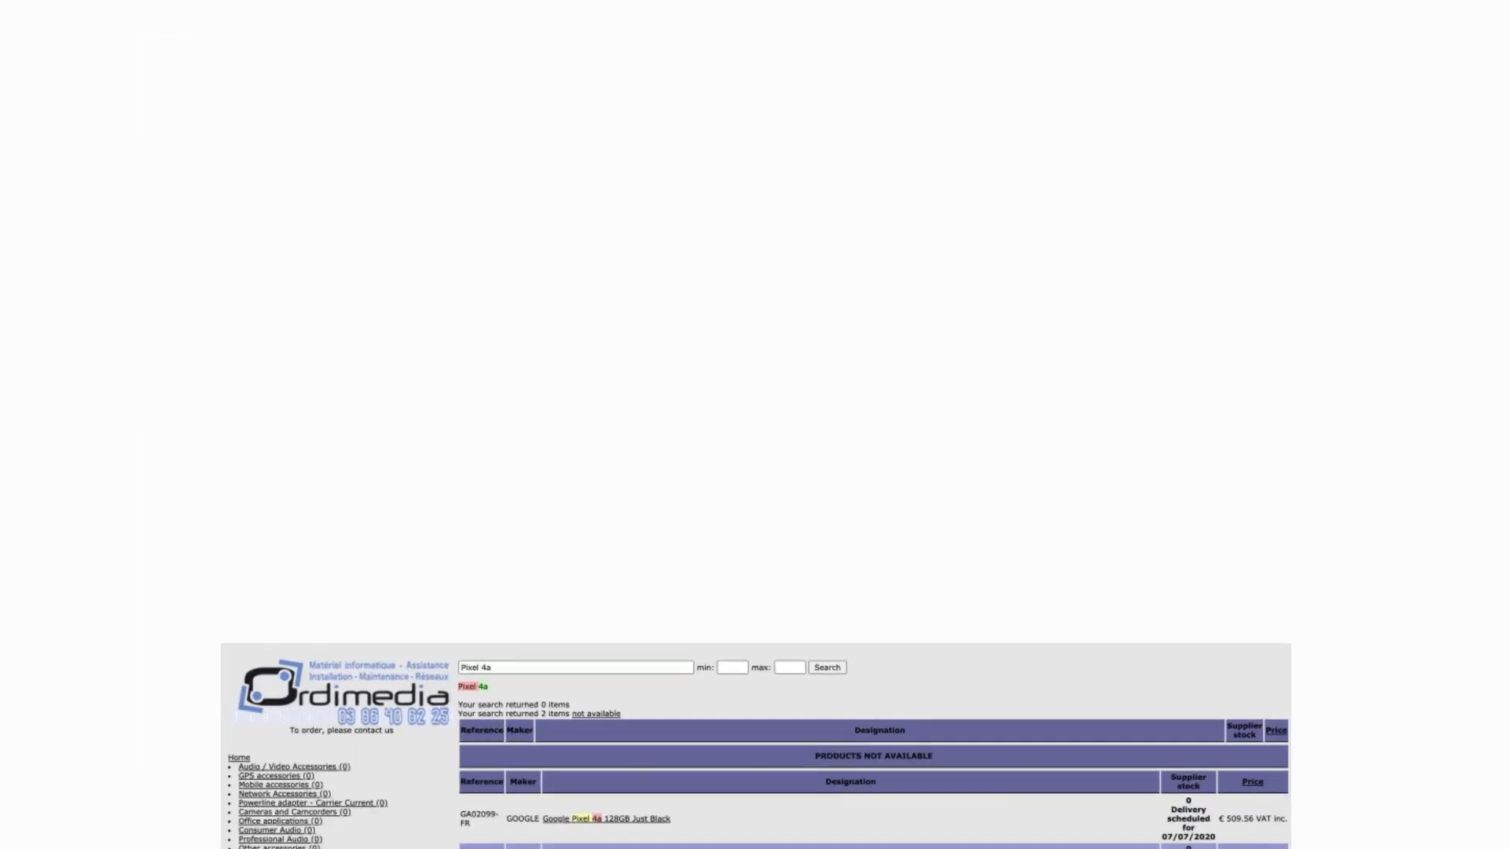
Scroll the Ordimedia results to reveal the Pixel 4a 128GB Blue listing at € 509.56
scroll(down, 3)
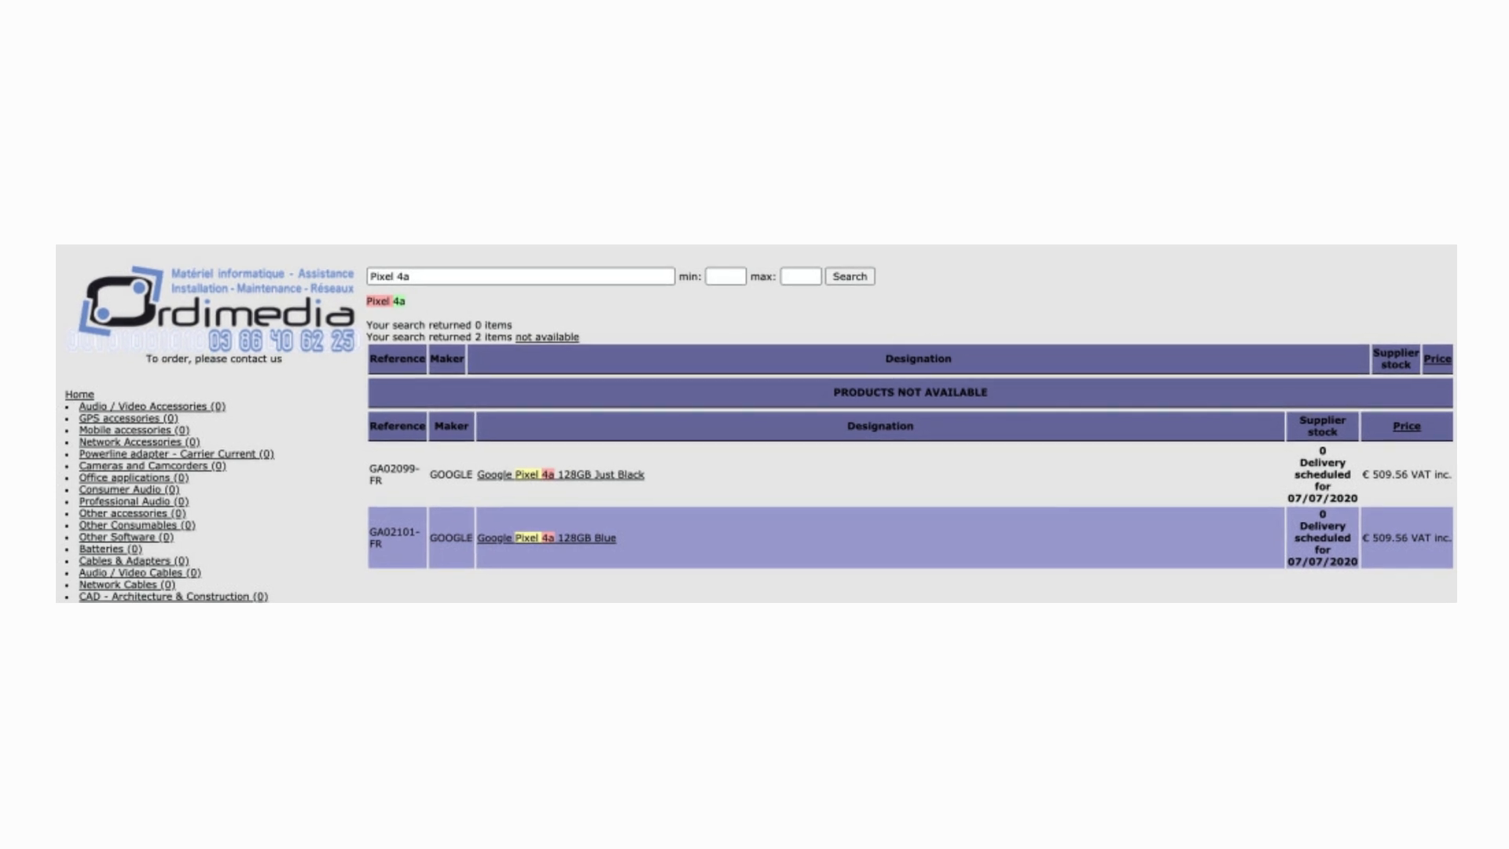